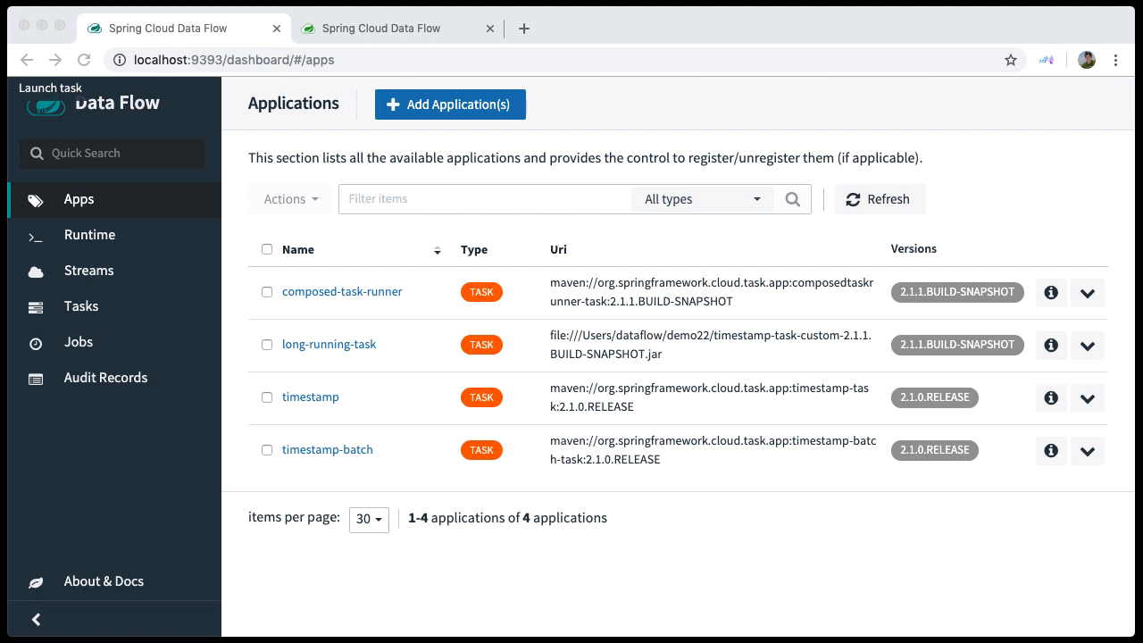
pyautogui.moveTo(532, 610)
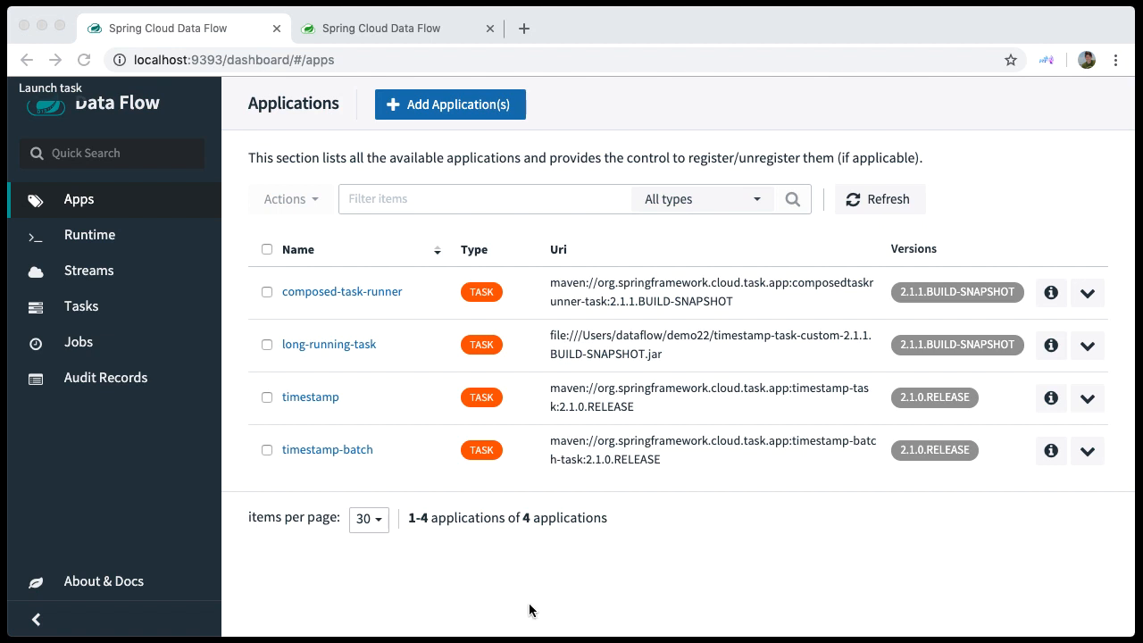
pyautogui.moveTo(93, 307)
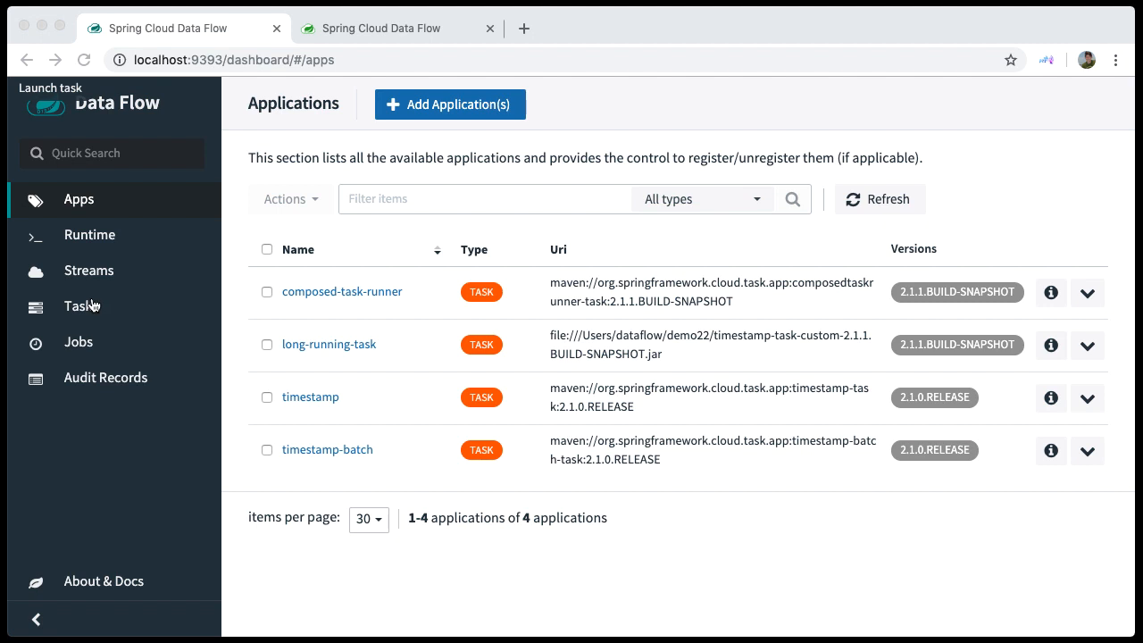
# - Show the Tasks Executions list with five completed runs at exit code 0
pyautogui.click(80, 305)
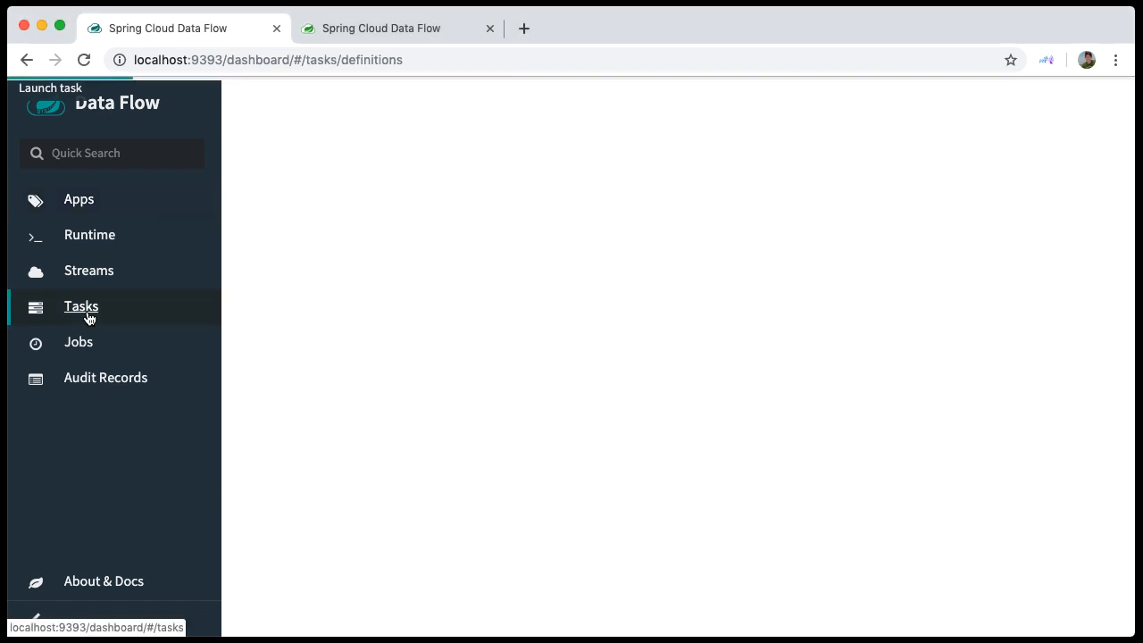
pyautogui.click(80, 305)
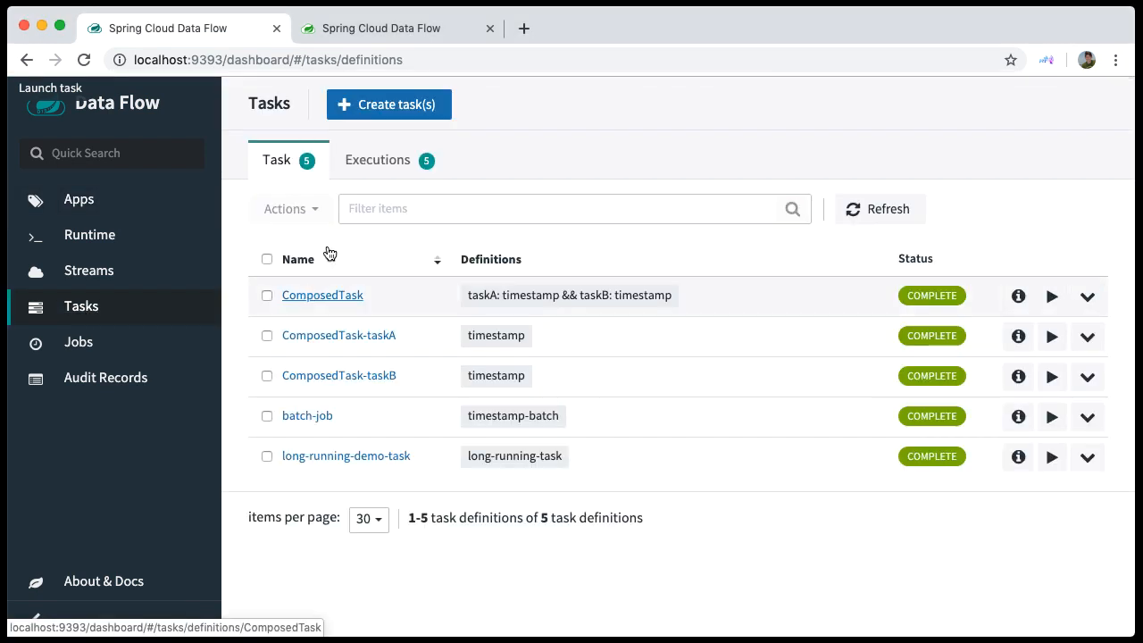
pyautogui.click(379, 161)
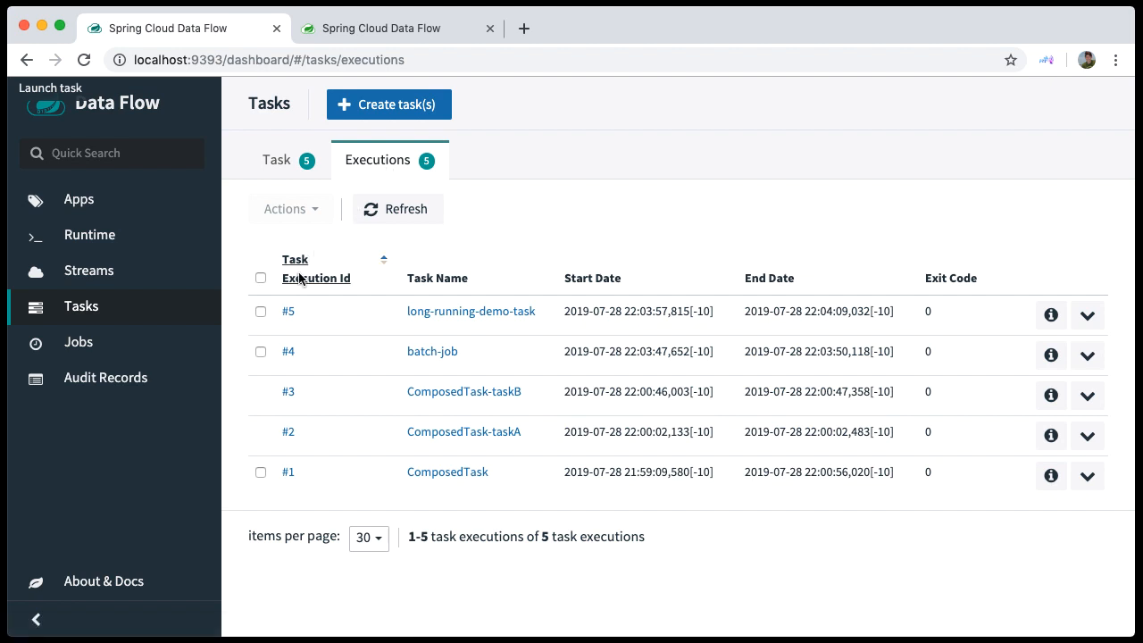
# - Inspect execution #5 of long-running-demo-task, its exit code 0 and full Logs section
pyautogui.click(288, 311)
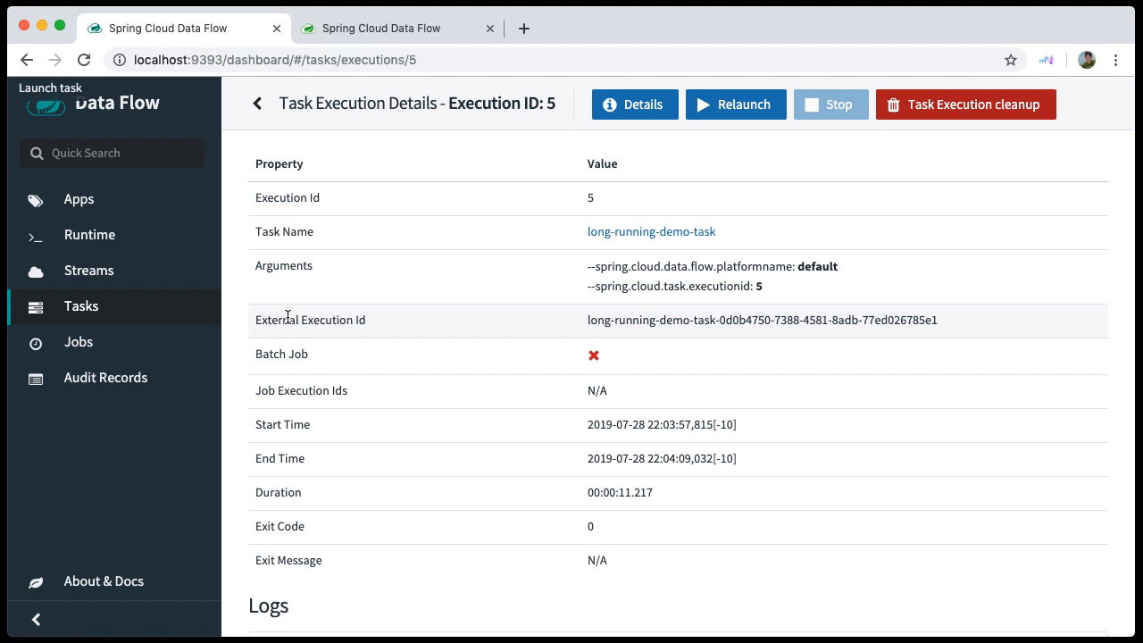
pyautogui.moveTo(425, 466)
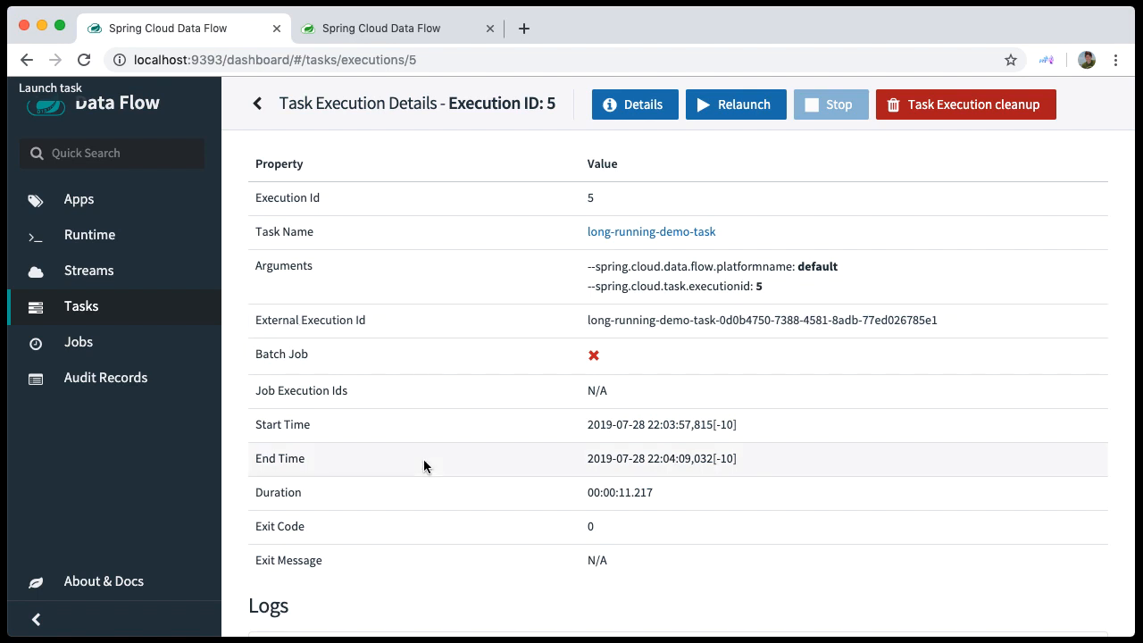
pyautogui.scroll(-3)
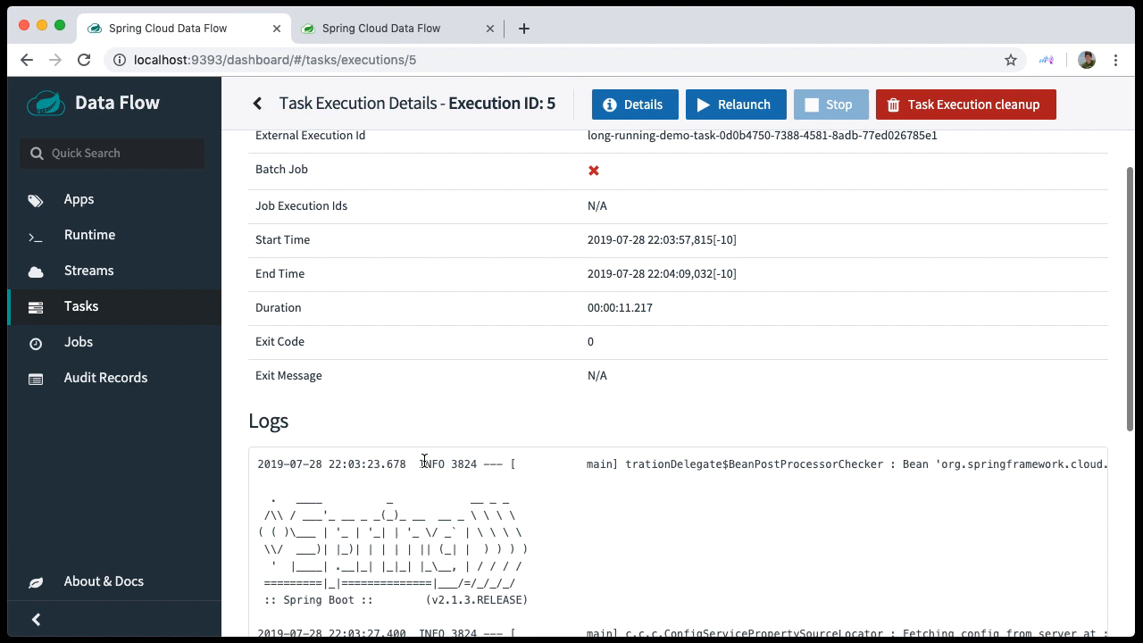
pyautogui.scroll(-3)
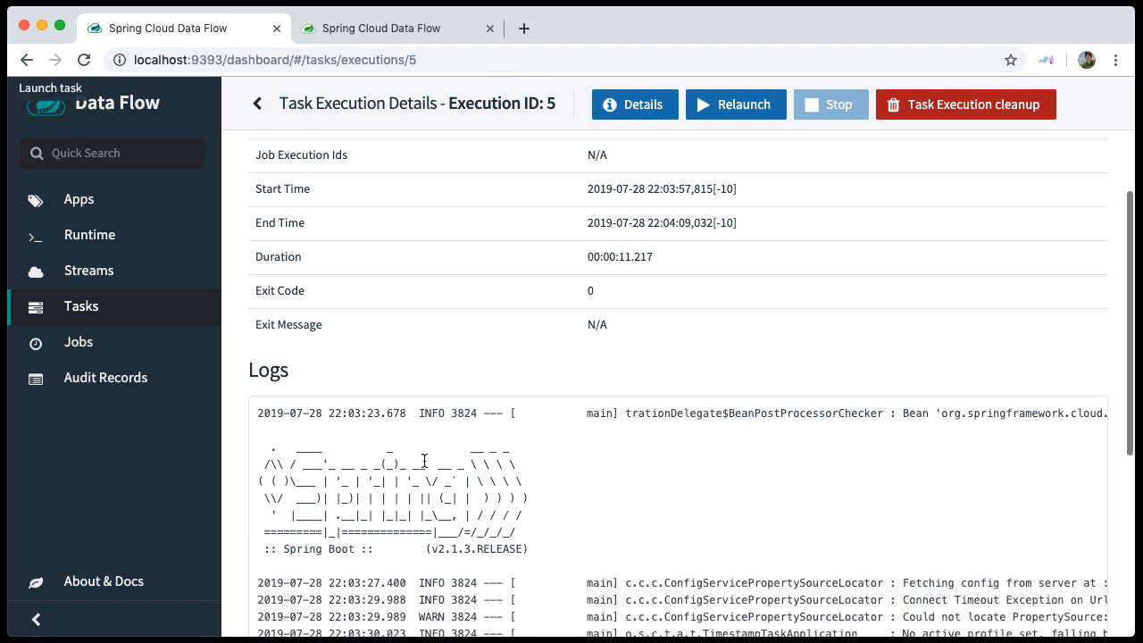
pyautogui.scroll(-3)
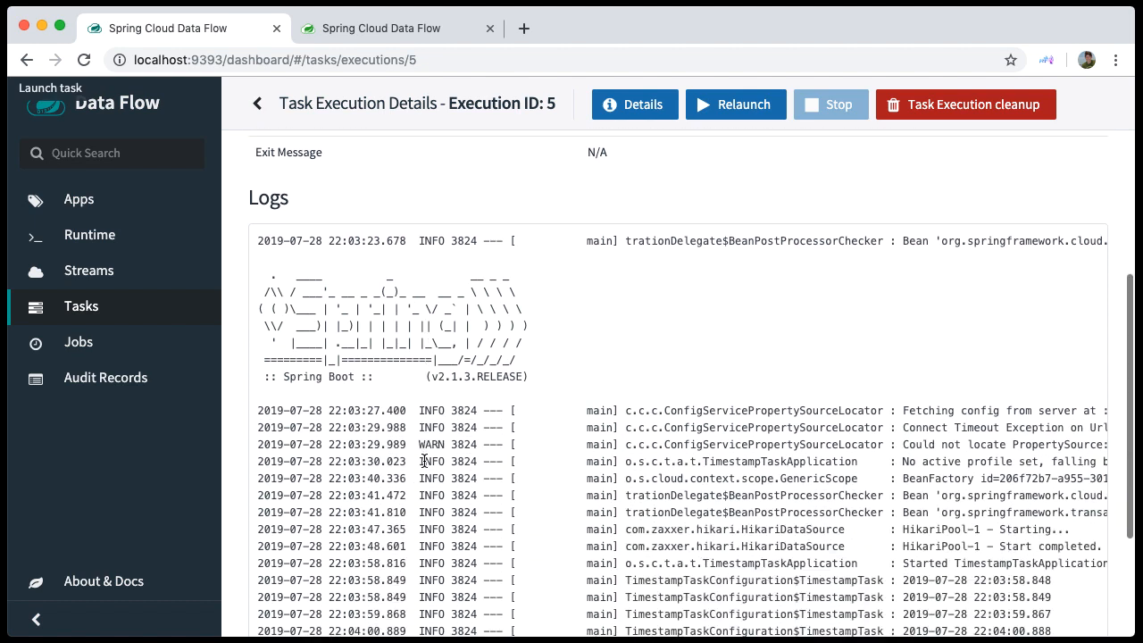
pyautogui.scroll(-3)
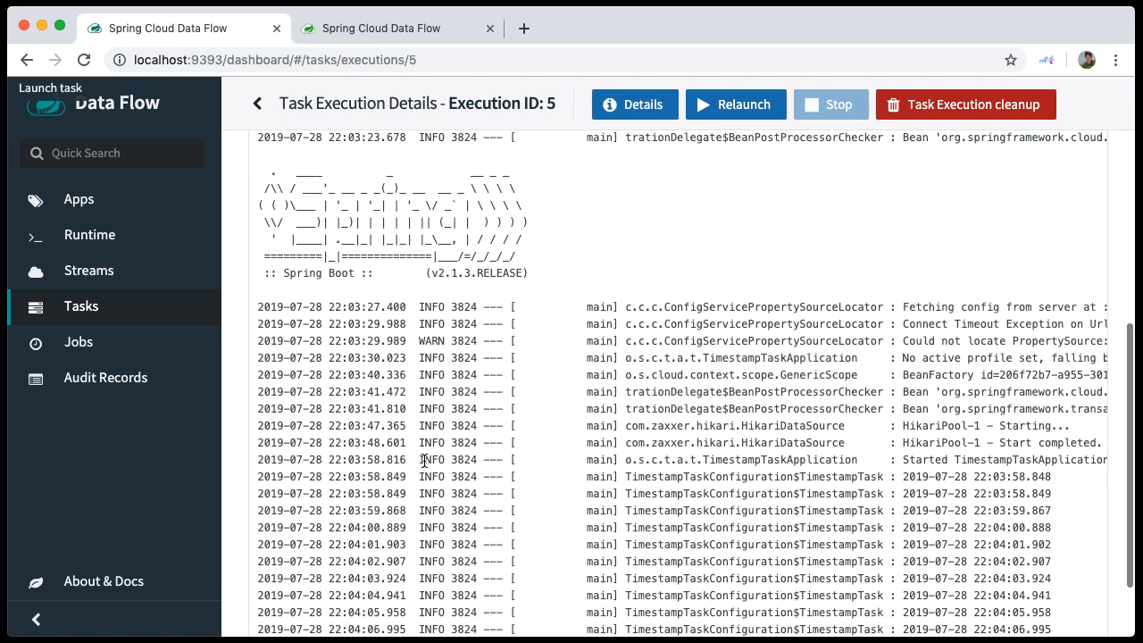
pyautogui.scroll(-3)
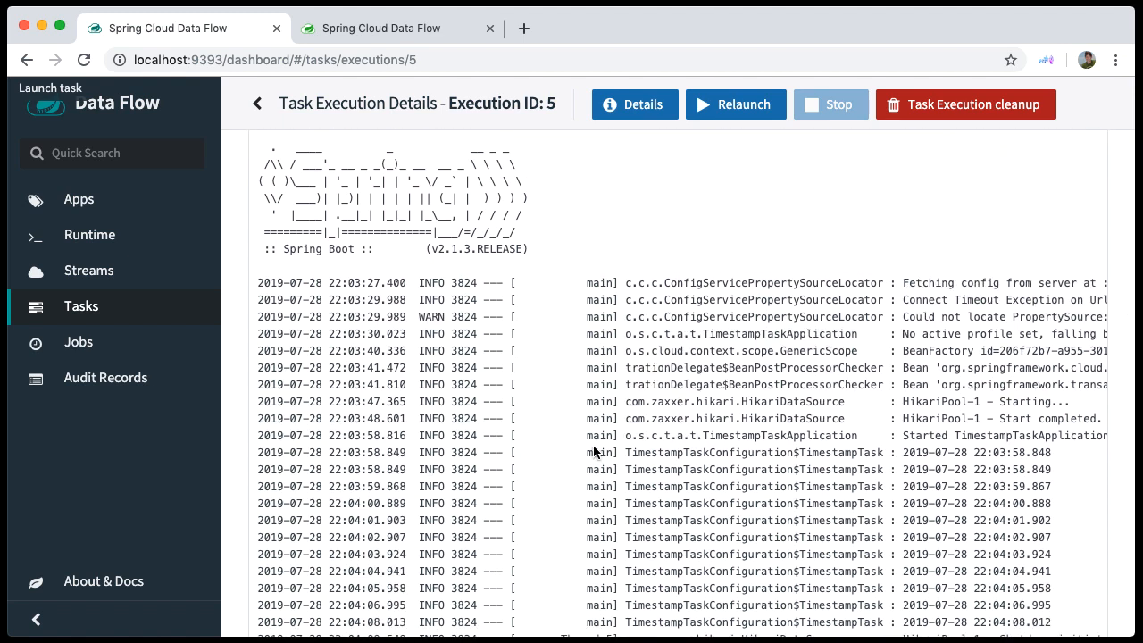
pyautogui.moveTo(887, 566)
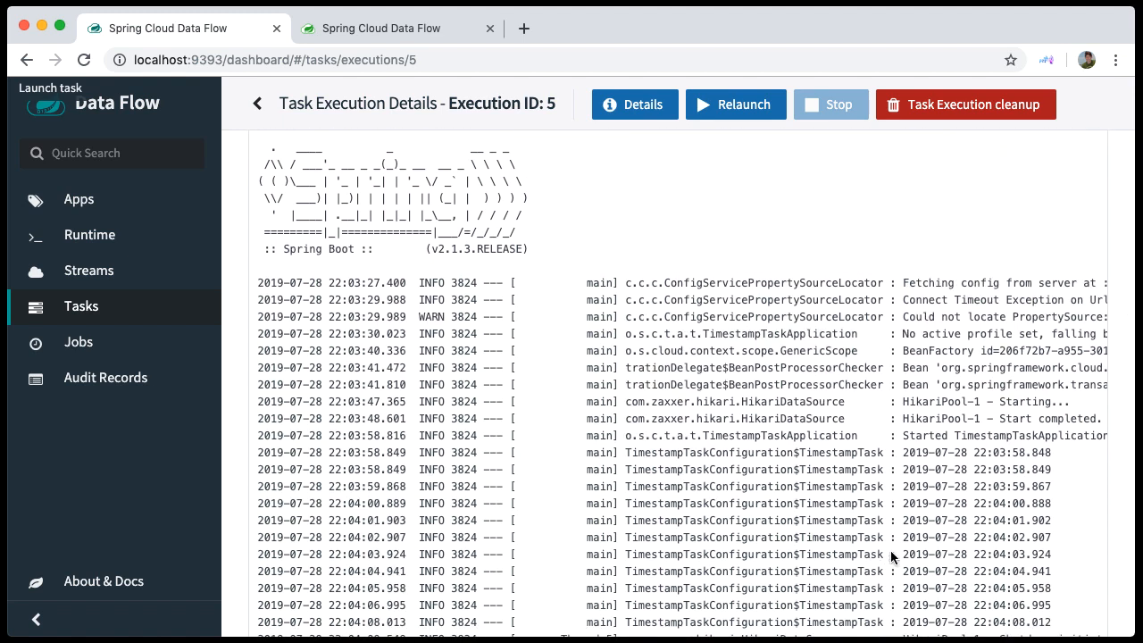
pyautogui.scroll(-3)
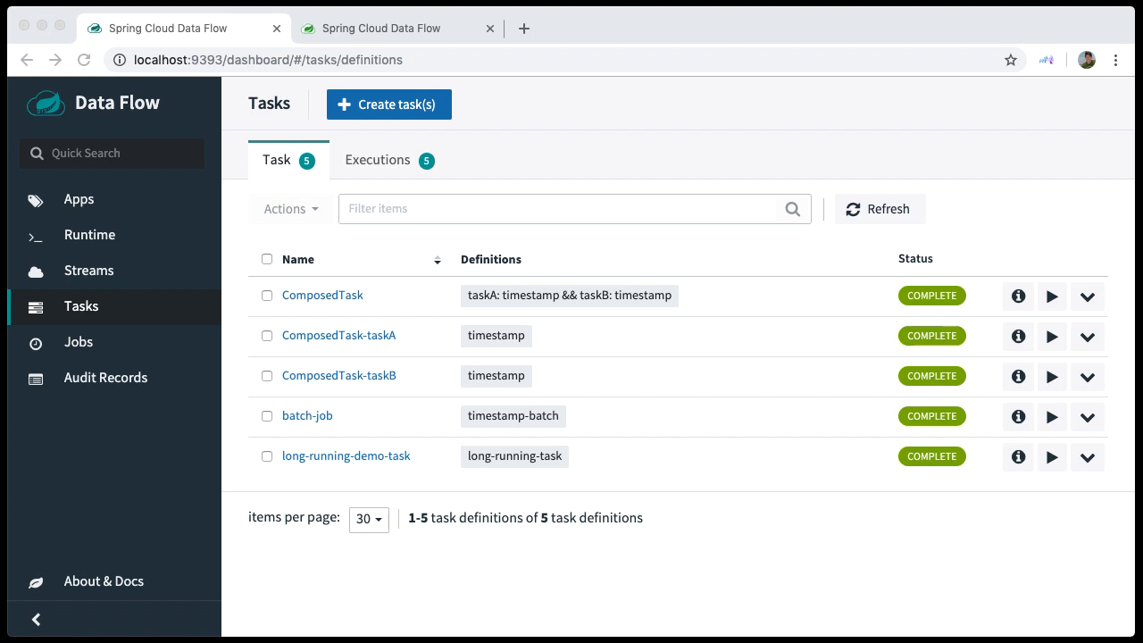
pyautogui.moveTo(1052, 457)
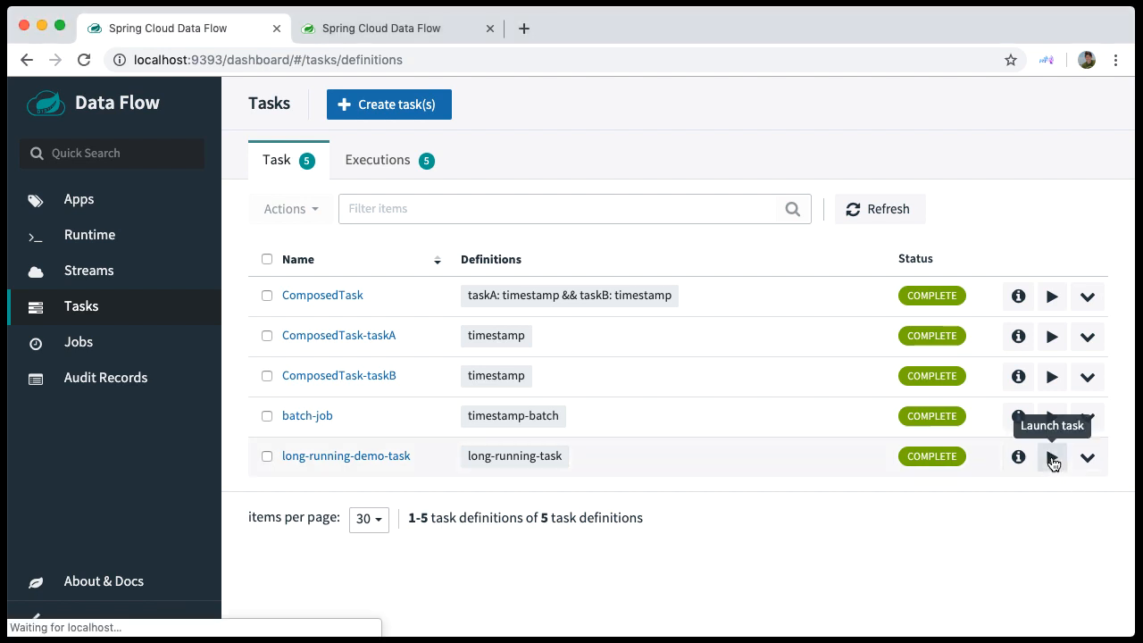
# - Launch a new run of long-running-demo-task with its sample argument and parameter
pyautogui.click(1052, 457)
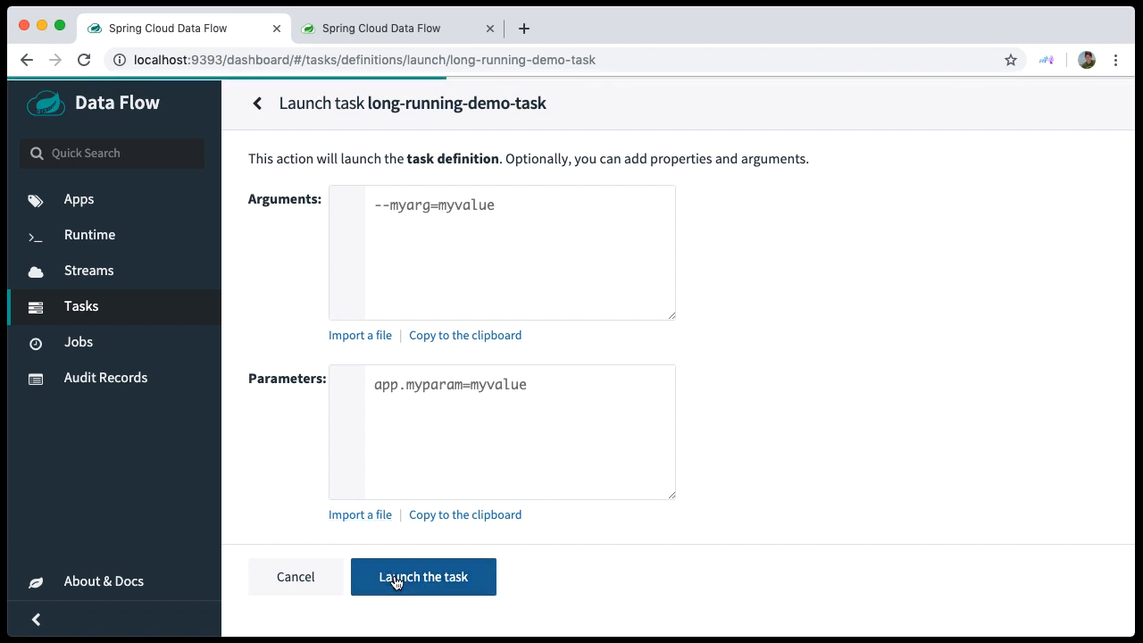
pyautogui.click(421, 575)
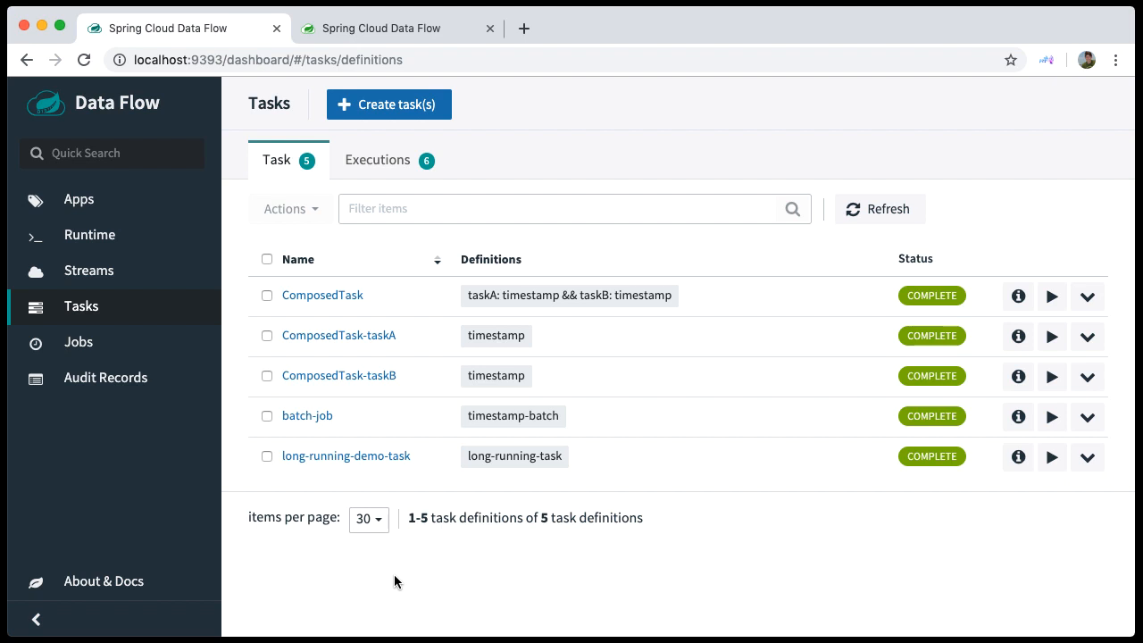
pyautogui.moveTo(397, 575)
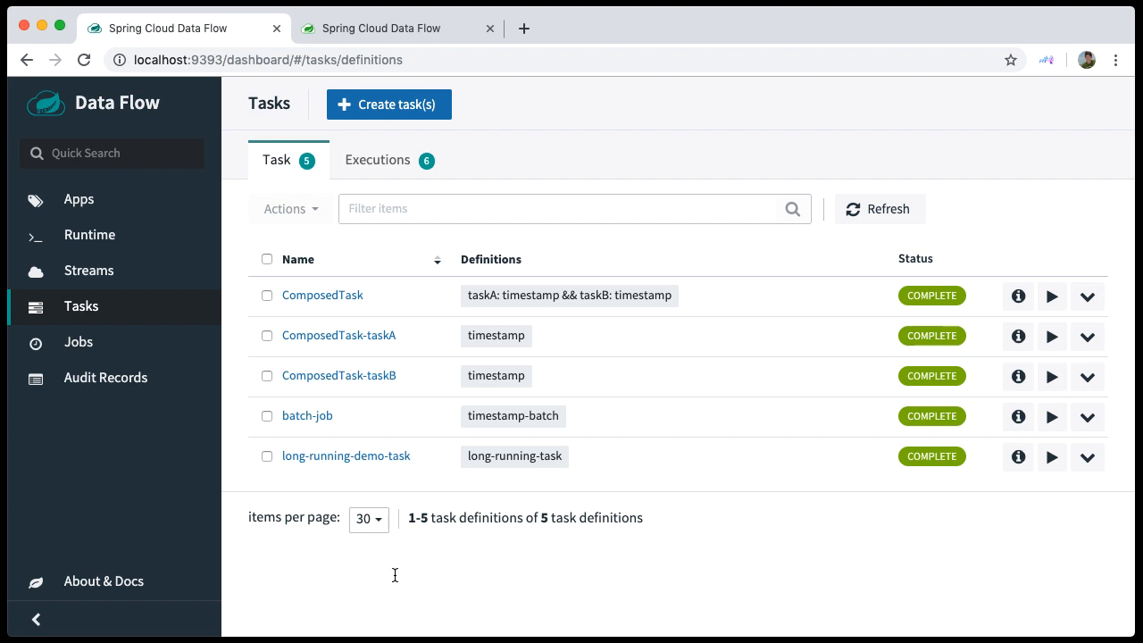
# - Request stopping the still-running execution #15 of long-running-demo-task from the Executions list
pyautogui.click(376, 161)
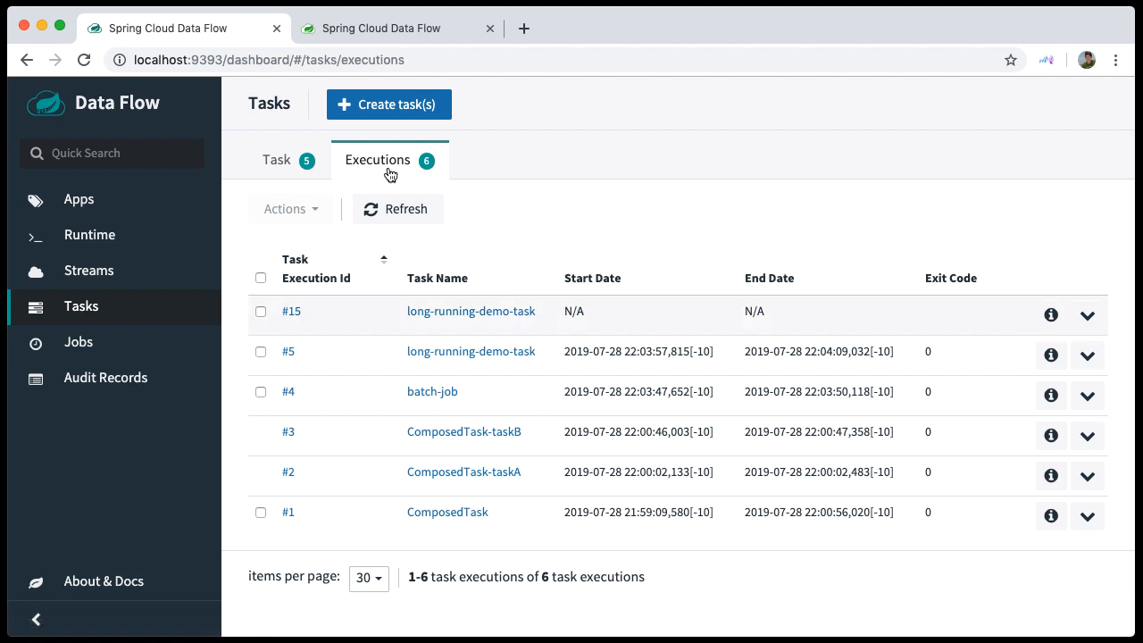
pyautogui.click(1086, 315)
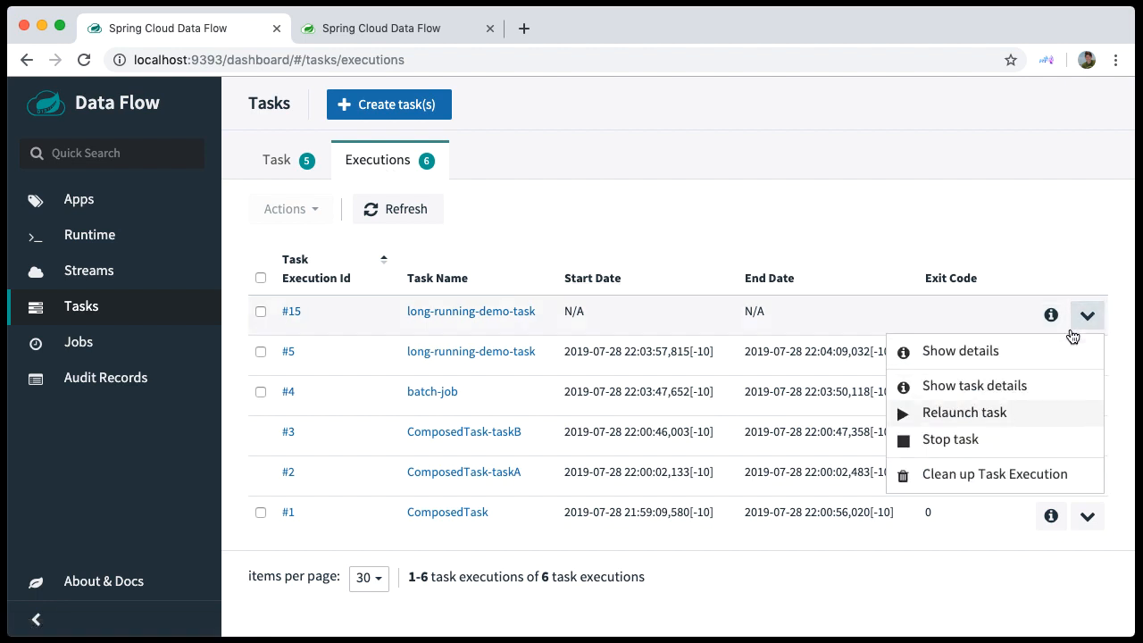
pyautogui.click(950, 439)
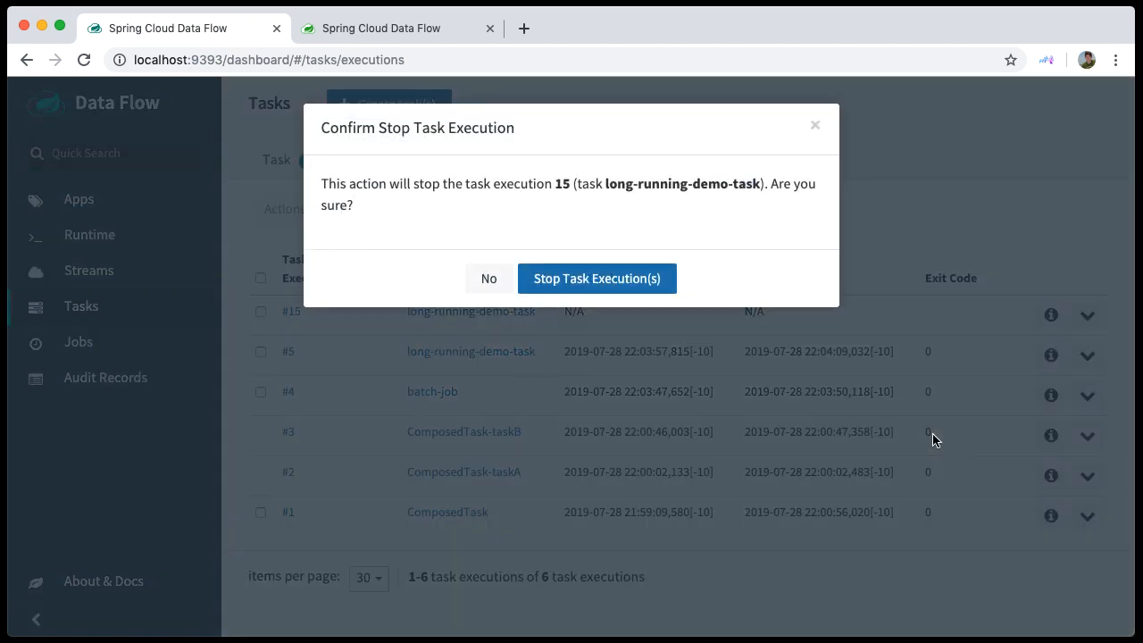
pyautogui.moveTo(677, 335)
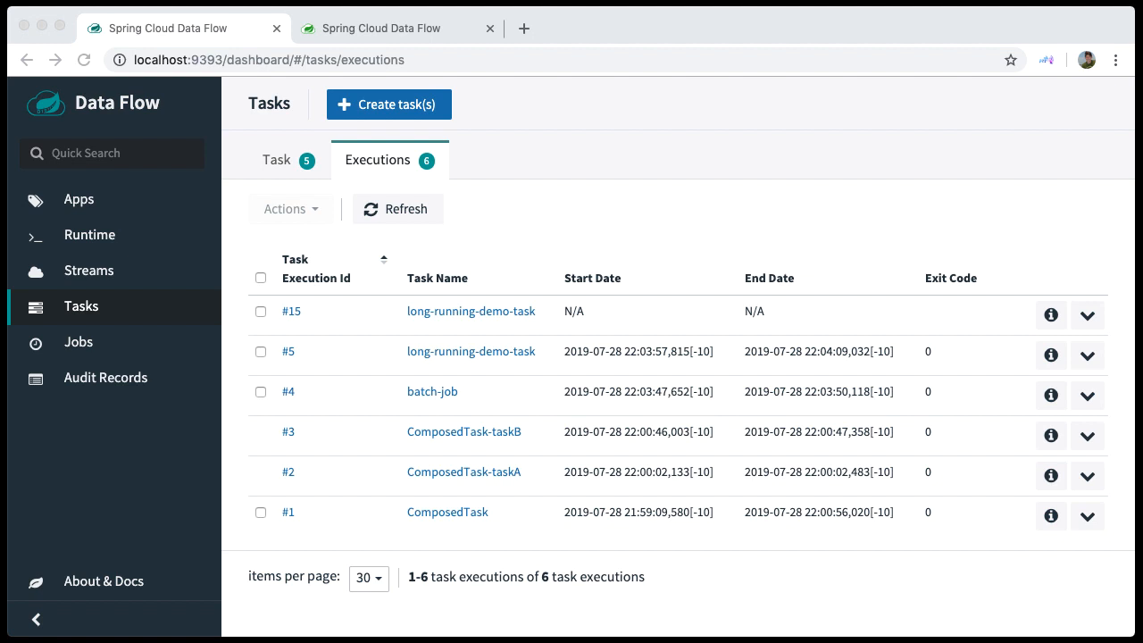
pyautogui.moveTo(800, 608)
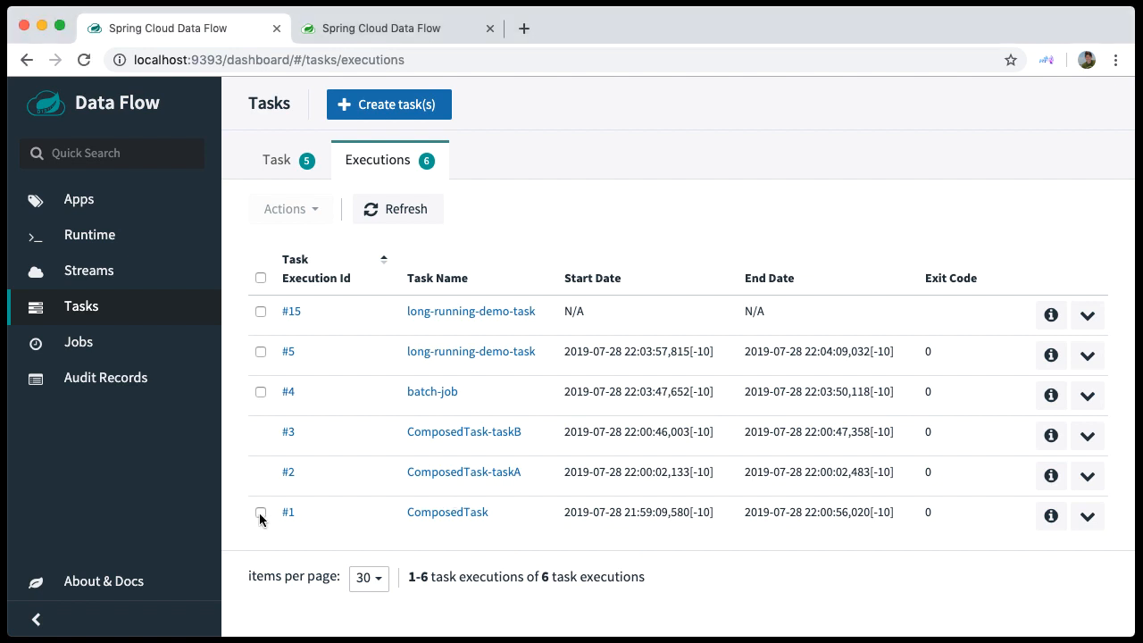
# - Select all four task executions and clean them up so none remain listed
pyautogui.click(261, 514)
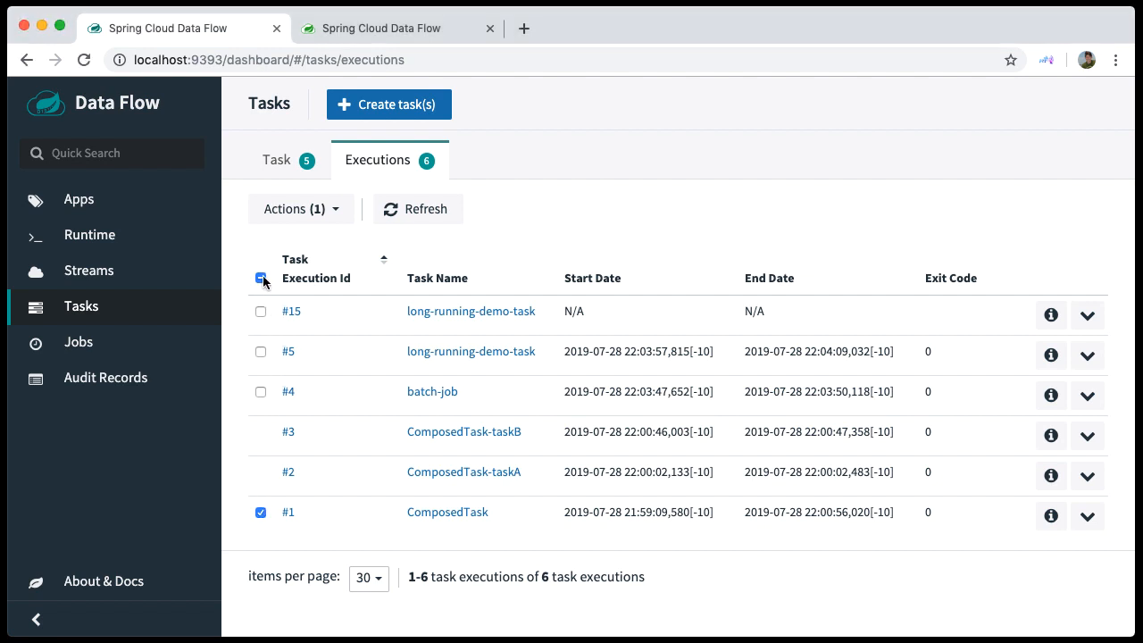
pyautogui.click(261, 279)
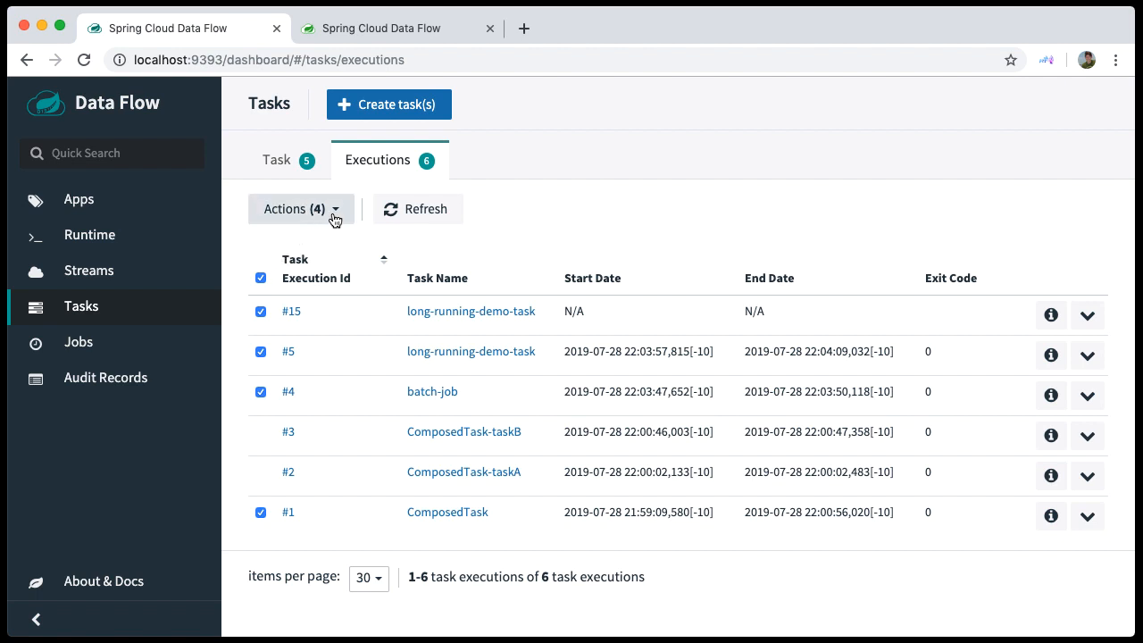
pyautogui.click(300, 209)
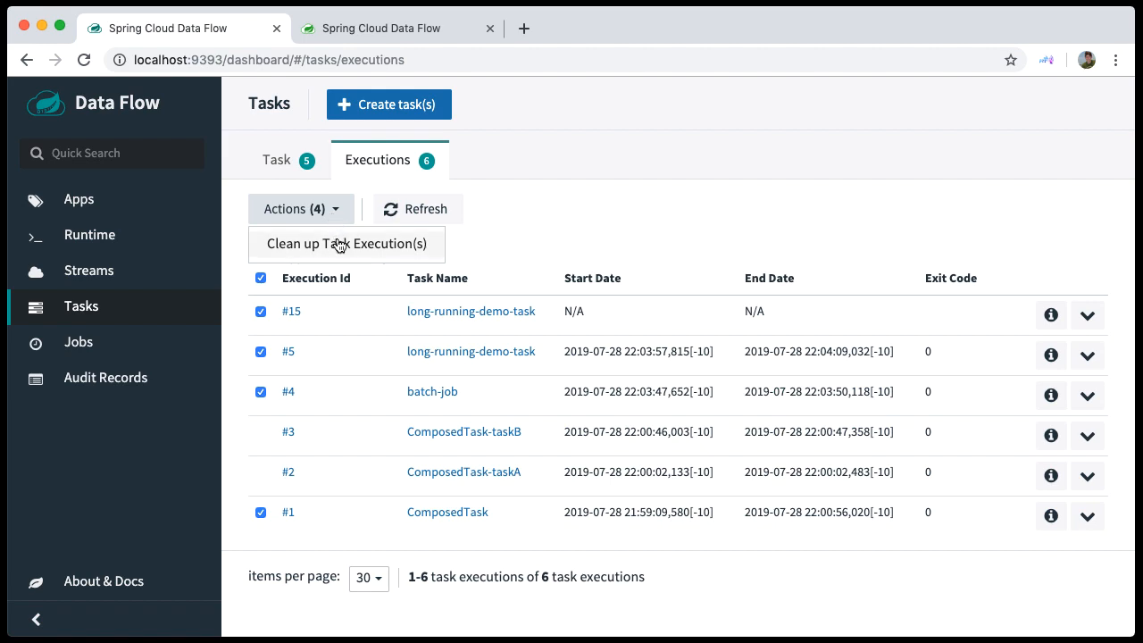
pyautogui.click(346, 243)
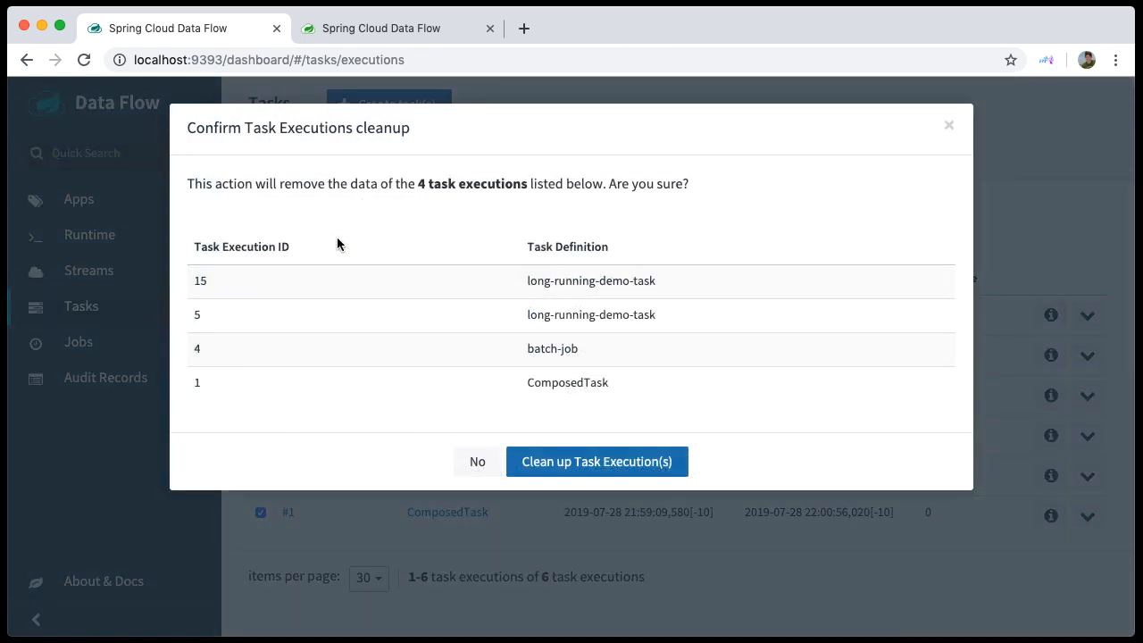
pyautogui.moveTo(520, 456)
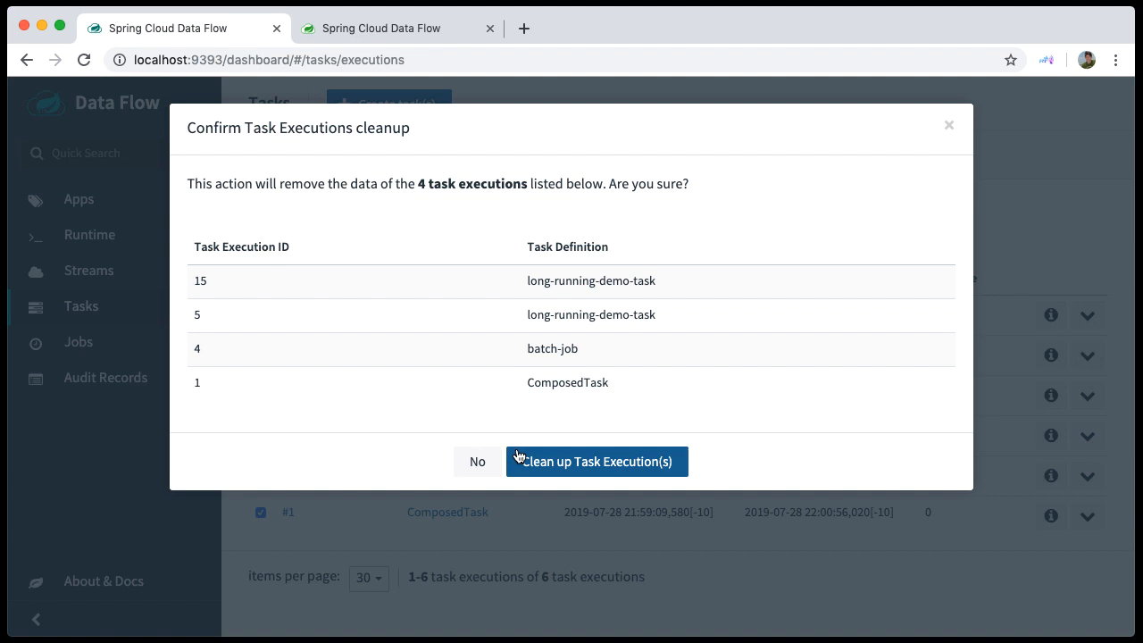
pyautogui.click(597, 460)
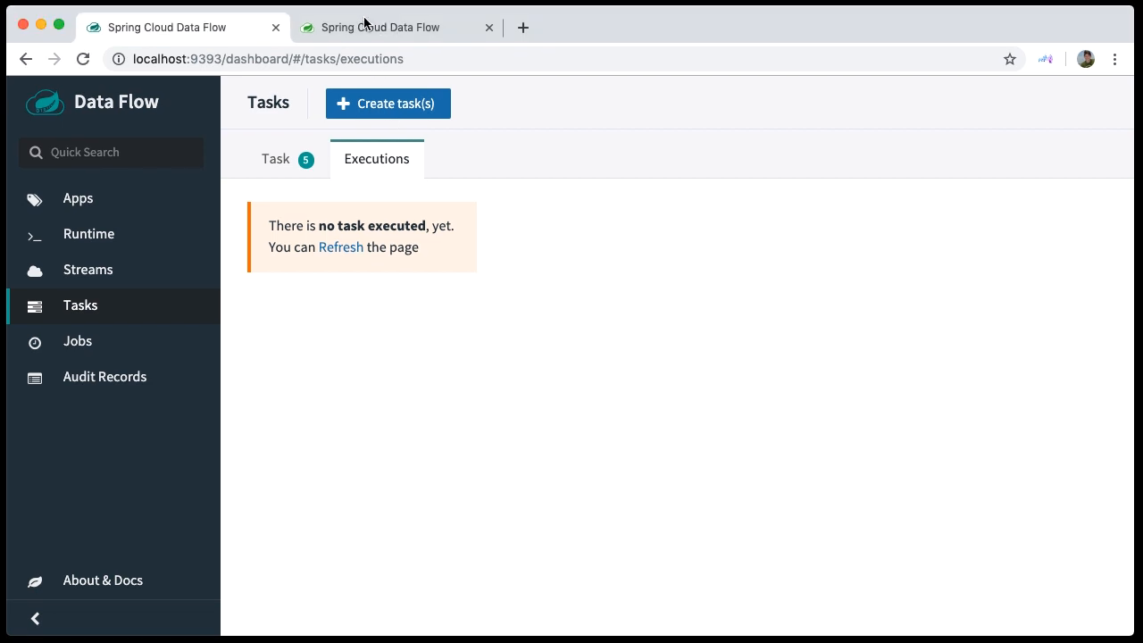
# - Switch to the Spring Cloud Data Flow project website browser tab
pyautogui.click(396, 27)
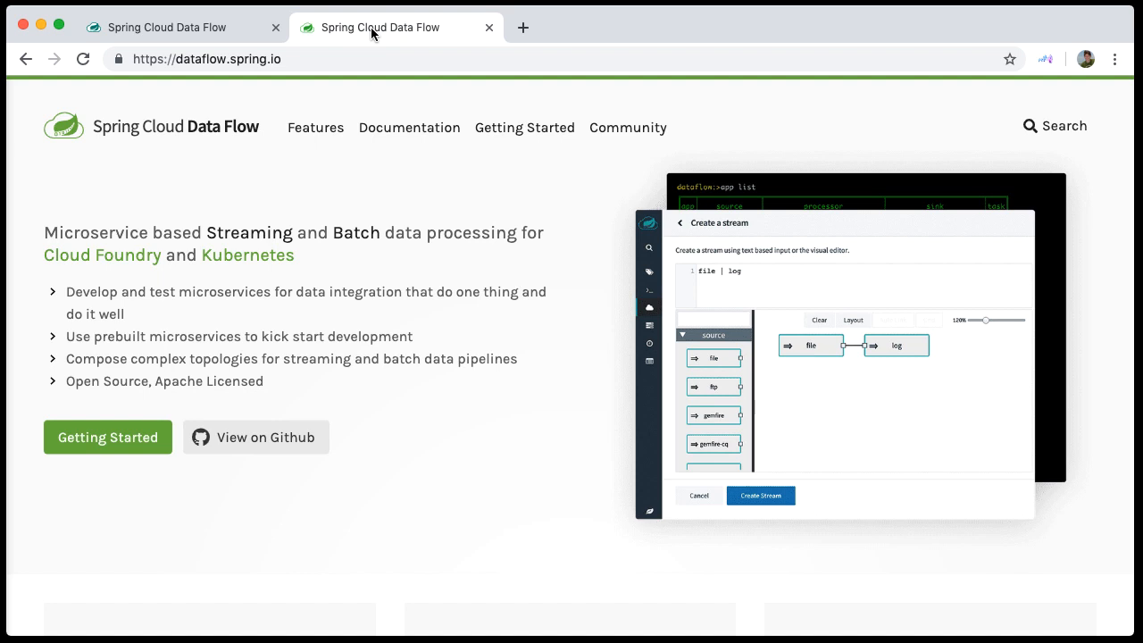